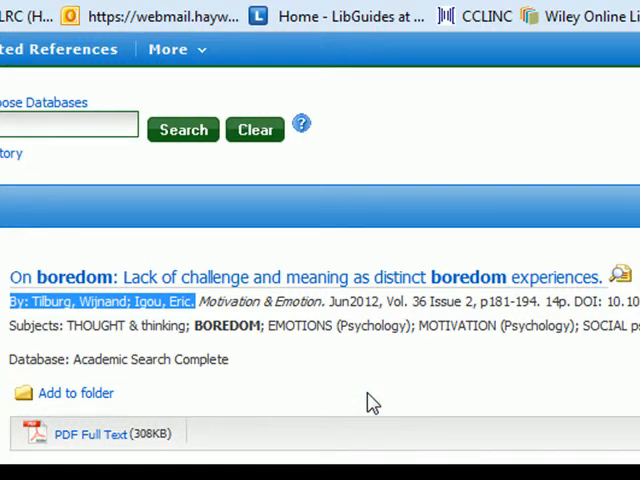
mouse_move(228, 332)
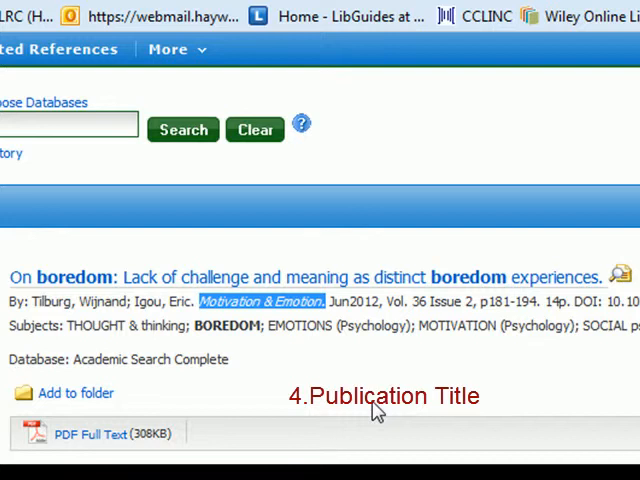
mouse_move(364, 416)
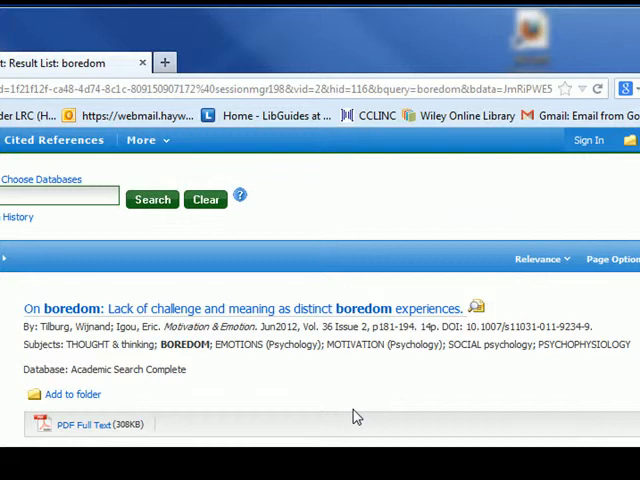
mouse_move(336, 410)
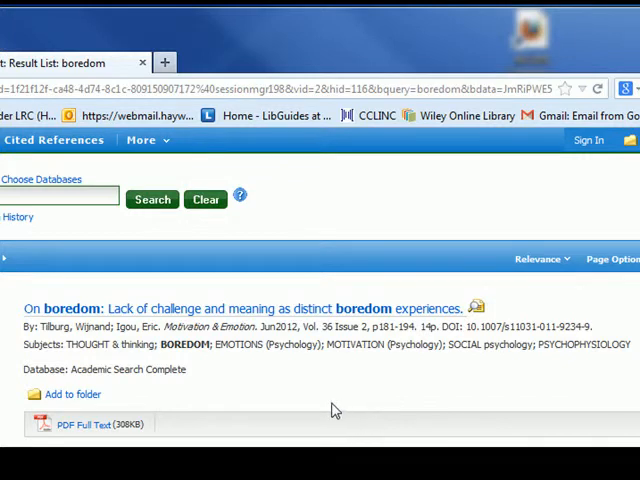